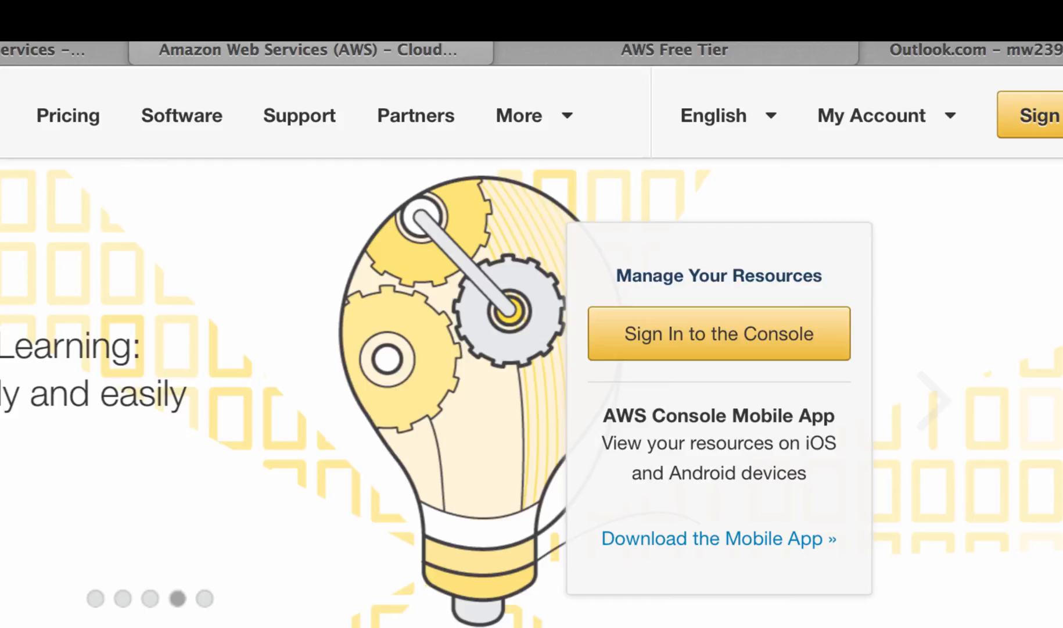
# Go to the console sign-in page via 'Sign In to the Console' on the AWS home page.
pyautogui.click(718, 334)
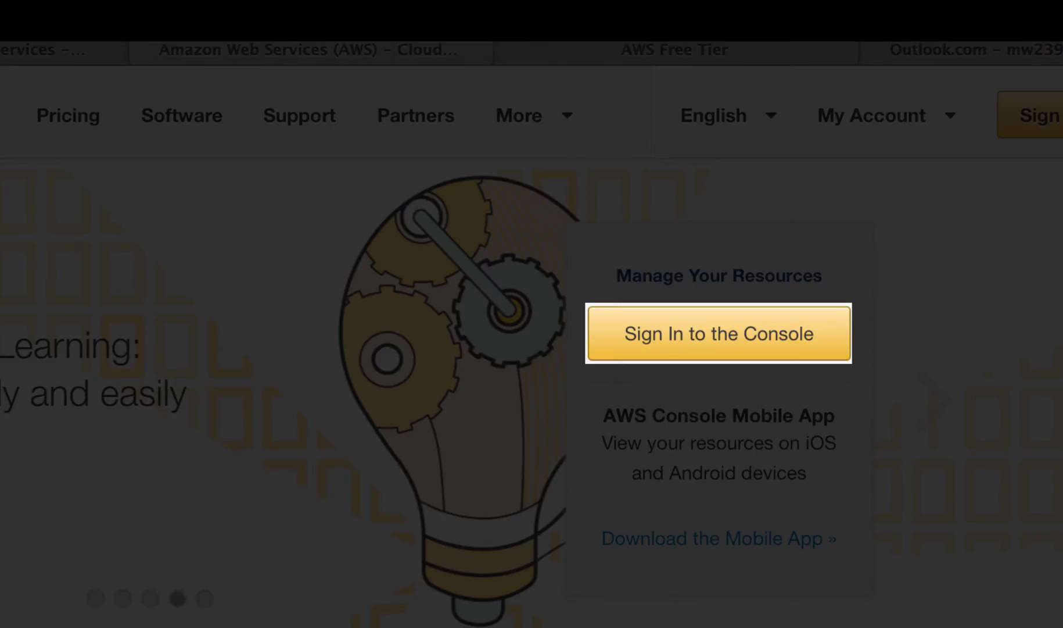
pyautogui.click(717, 333)
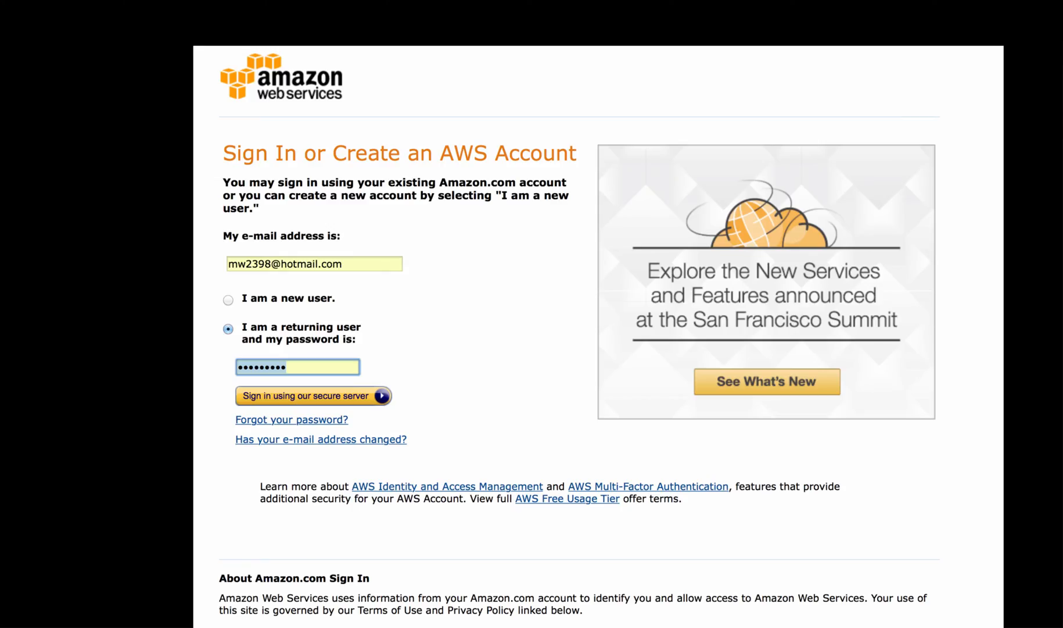
# Submit the returning-user email and password with 'Sign in using our secure server'.
pyautogui.click(307, 395)
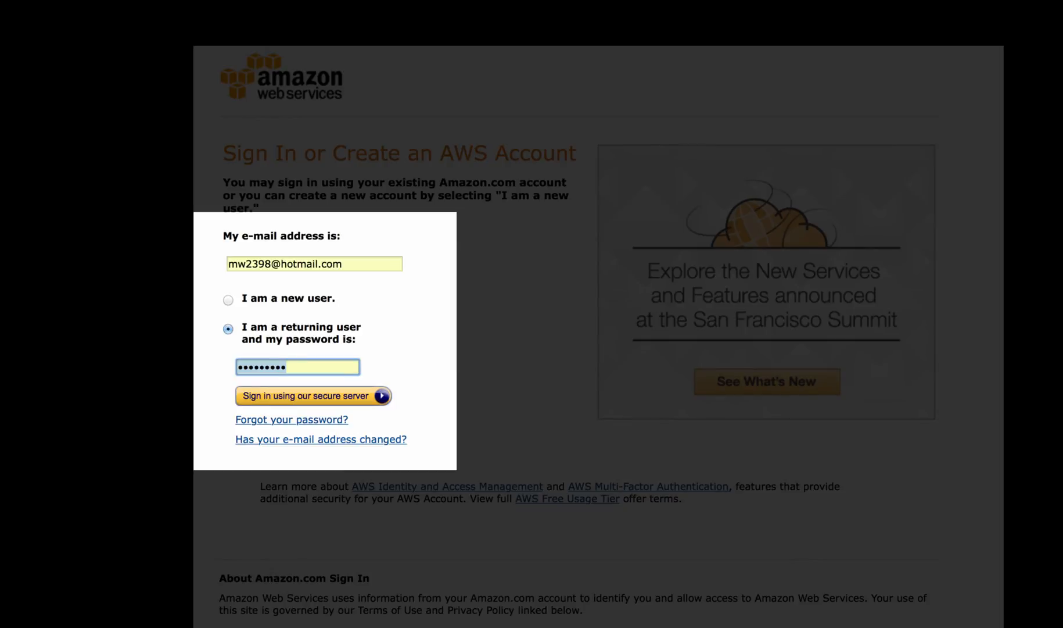
pyautogui.click(313, 395)
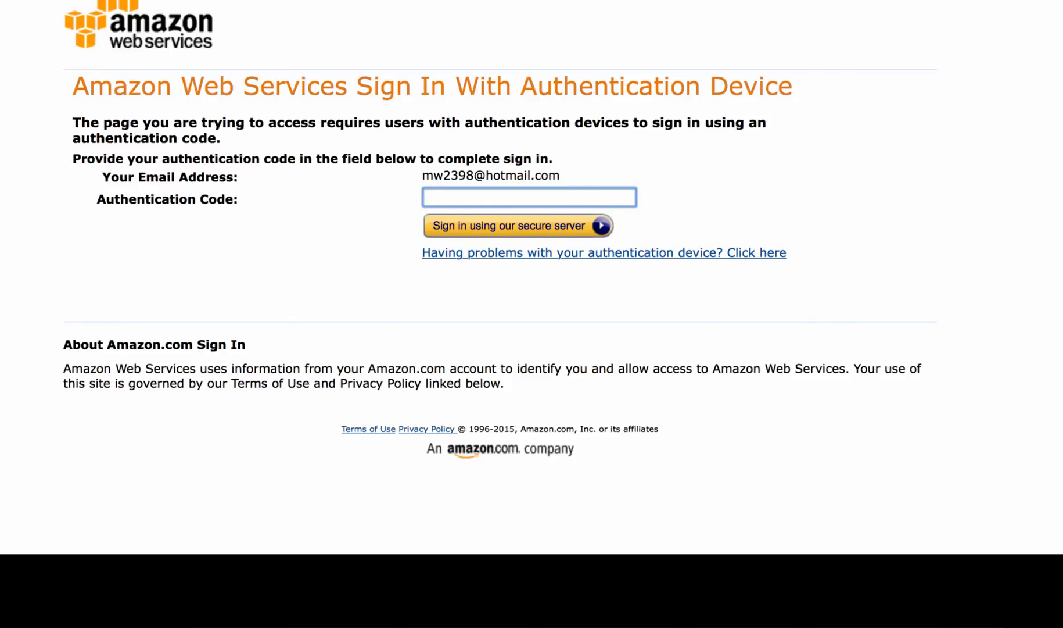
# Submit the MFA device code to land on the Management Console services home.
pyautogui.click(518, 225)
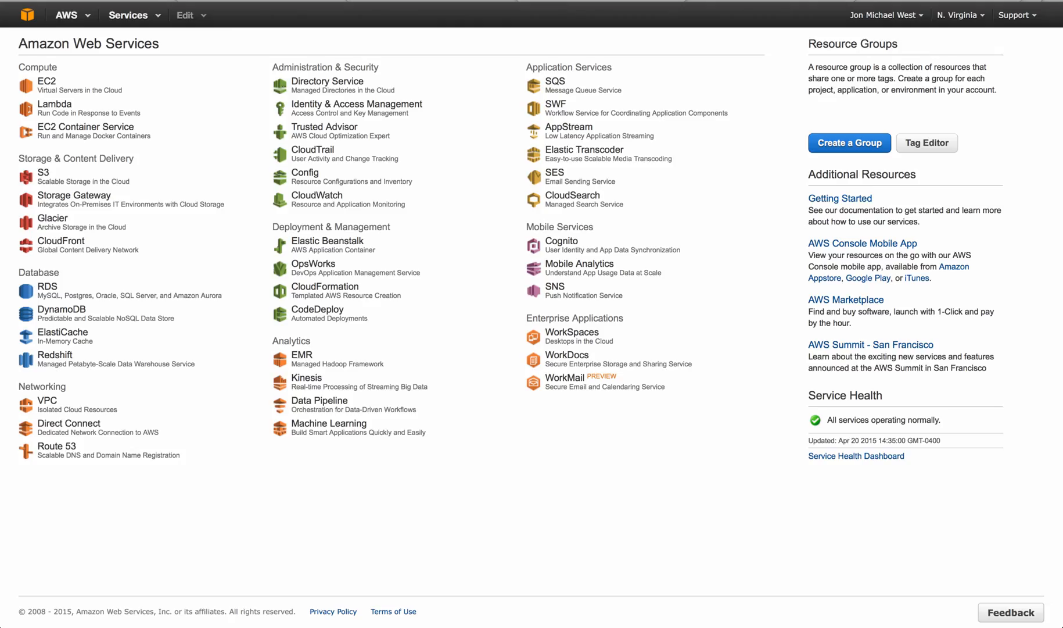